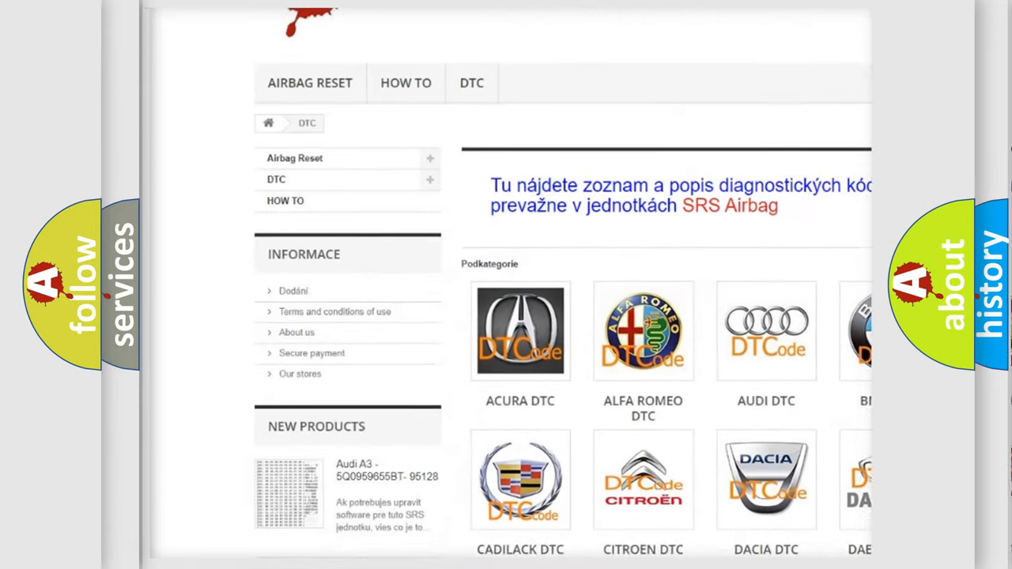
scroll(down, 3)
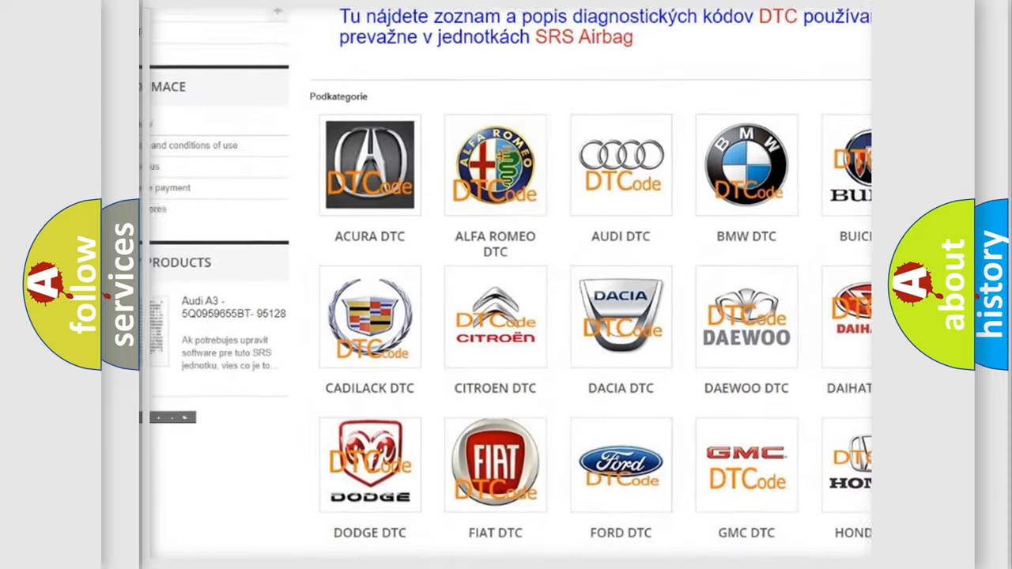
scroll(down, 3)
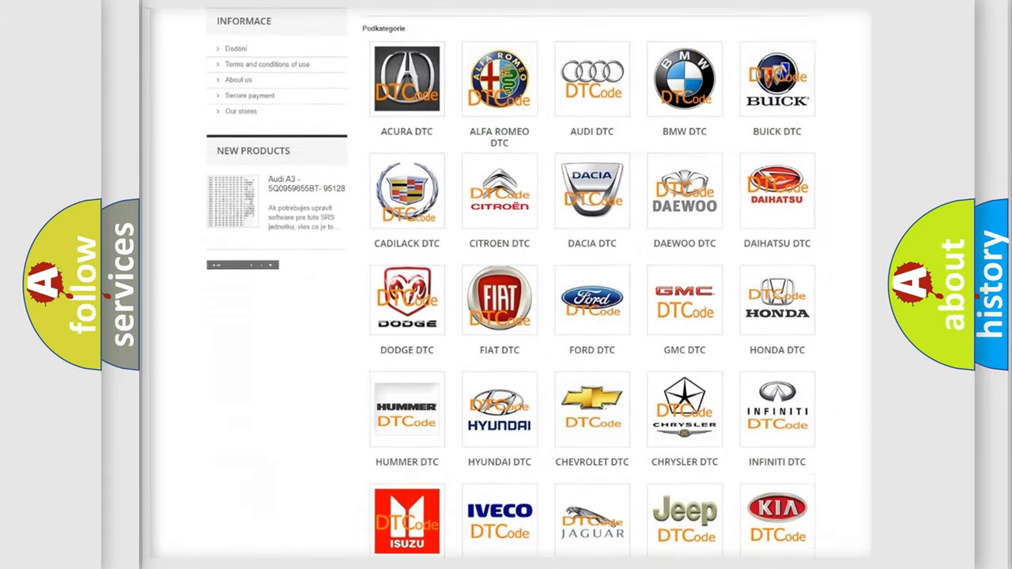
scroll(down, 3)
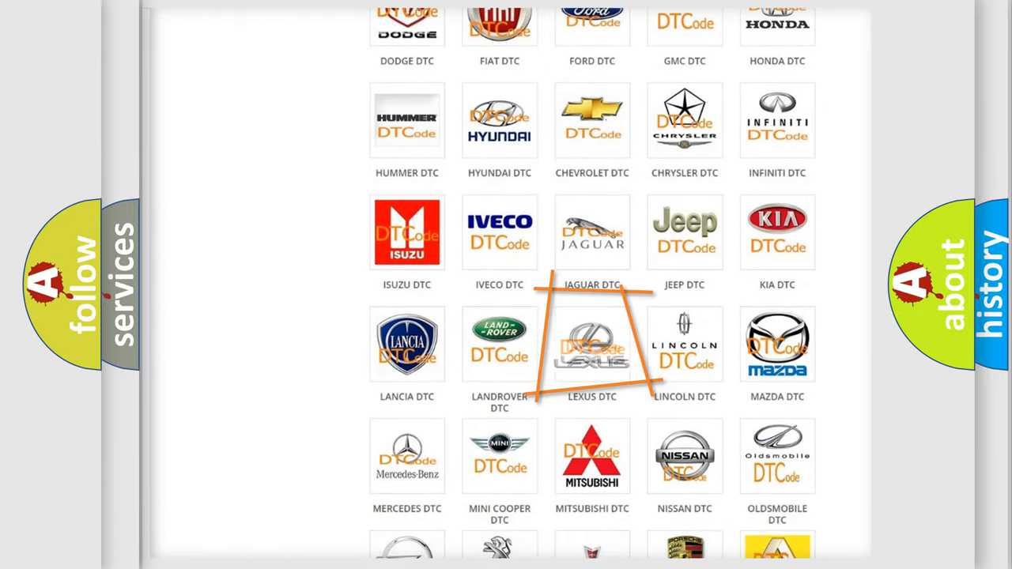